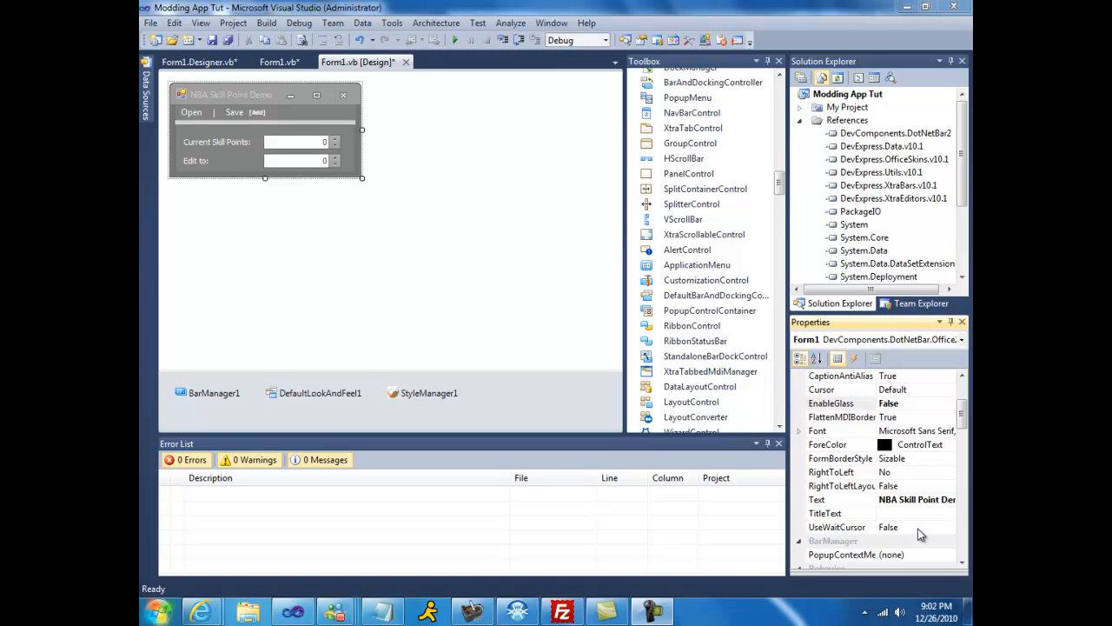
{"action": "mouse_move", "coordinate": [193, 131]}
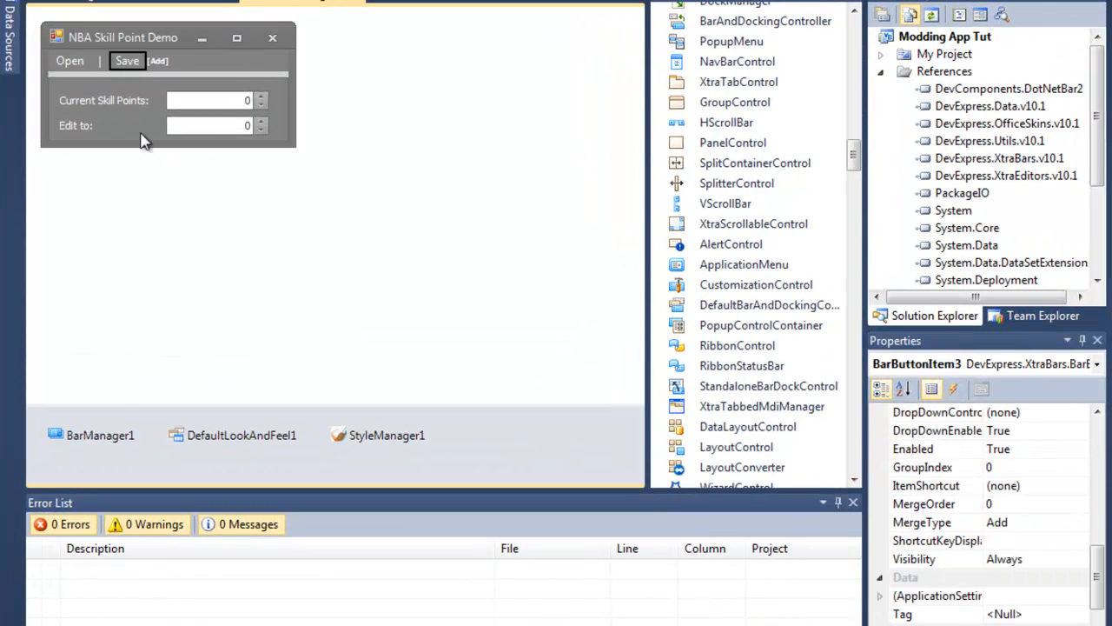
- Inspect the properties of the panel below the menu and of the whole form
{"action": "left_click", "coordinate": [209, 125]}
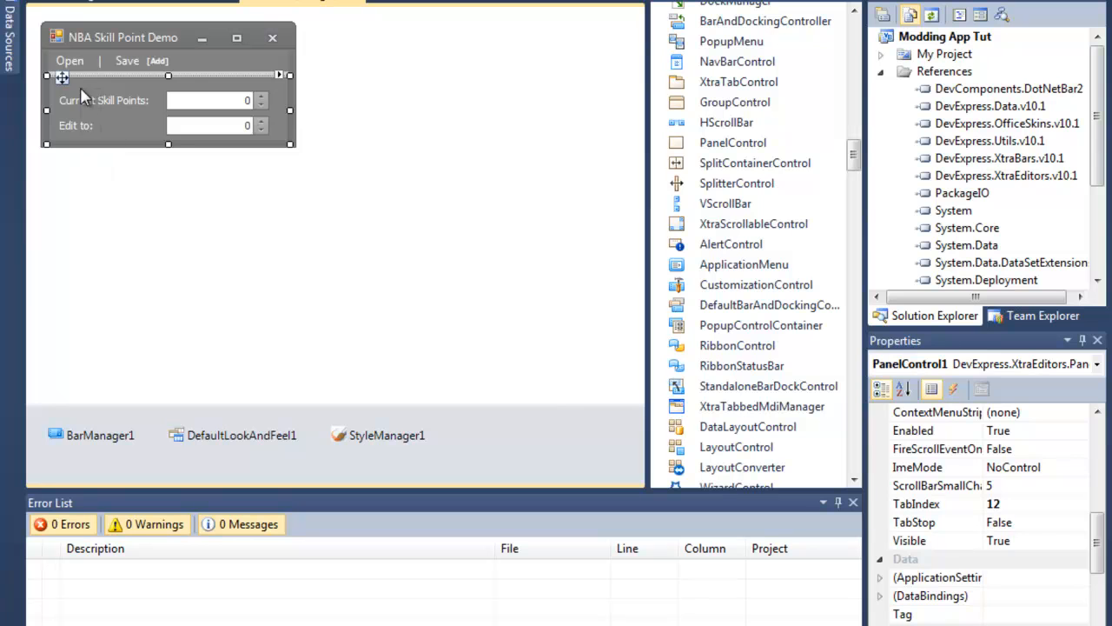
{"action": "left_click", "coordinate": [165, 125]}
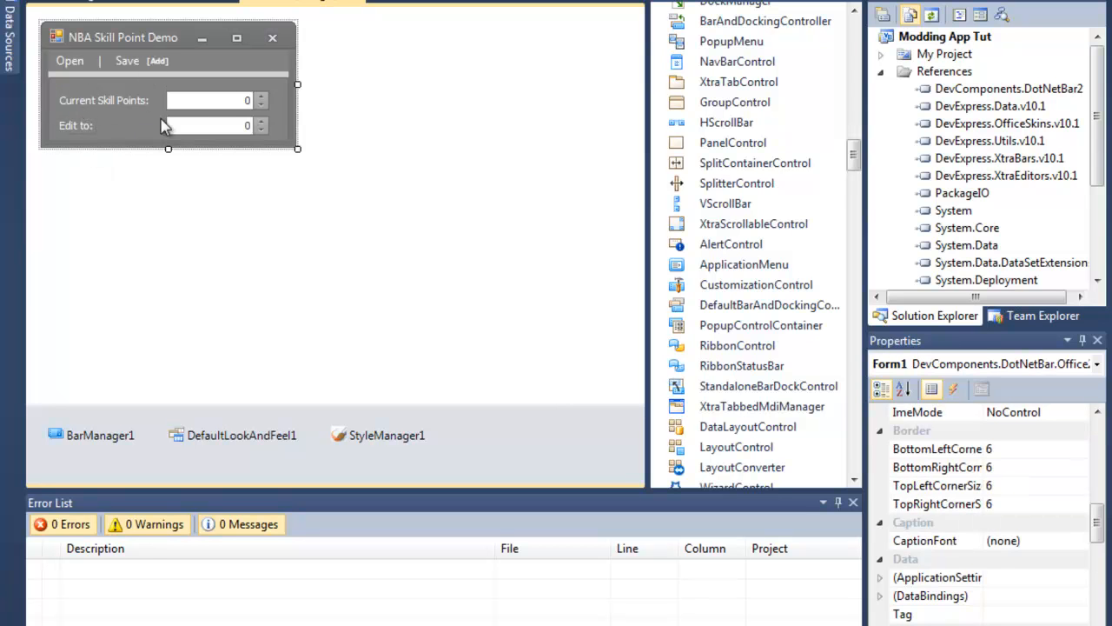
{"action": "mouse_move", "coordinate": [119, 99]}
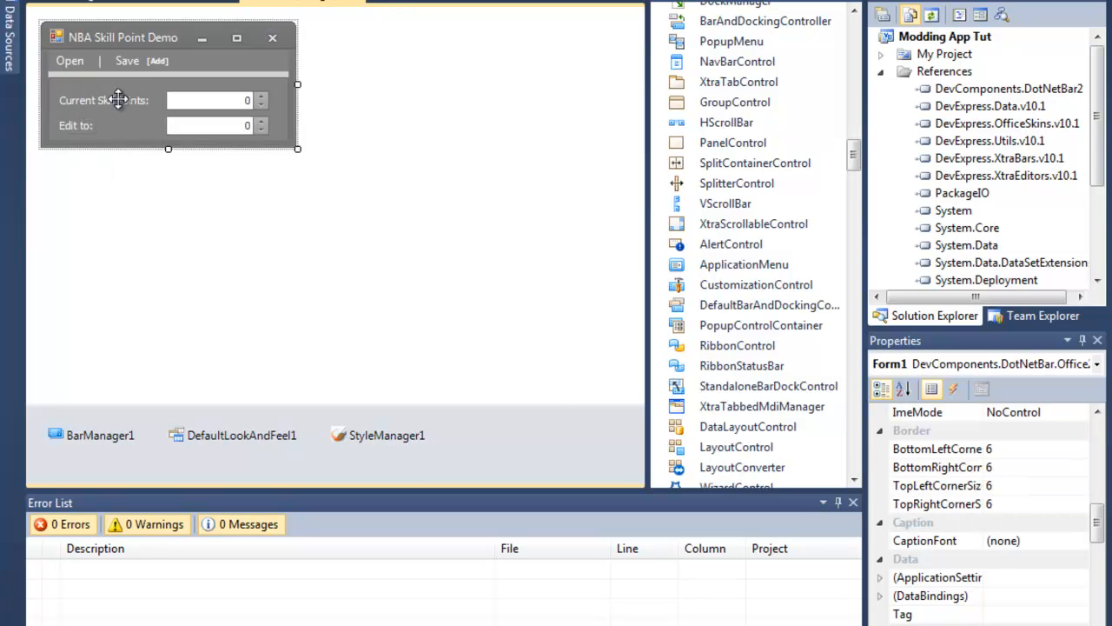
{"action": "mouse_move", "coordinate": [78, 129]}
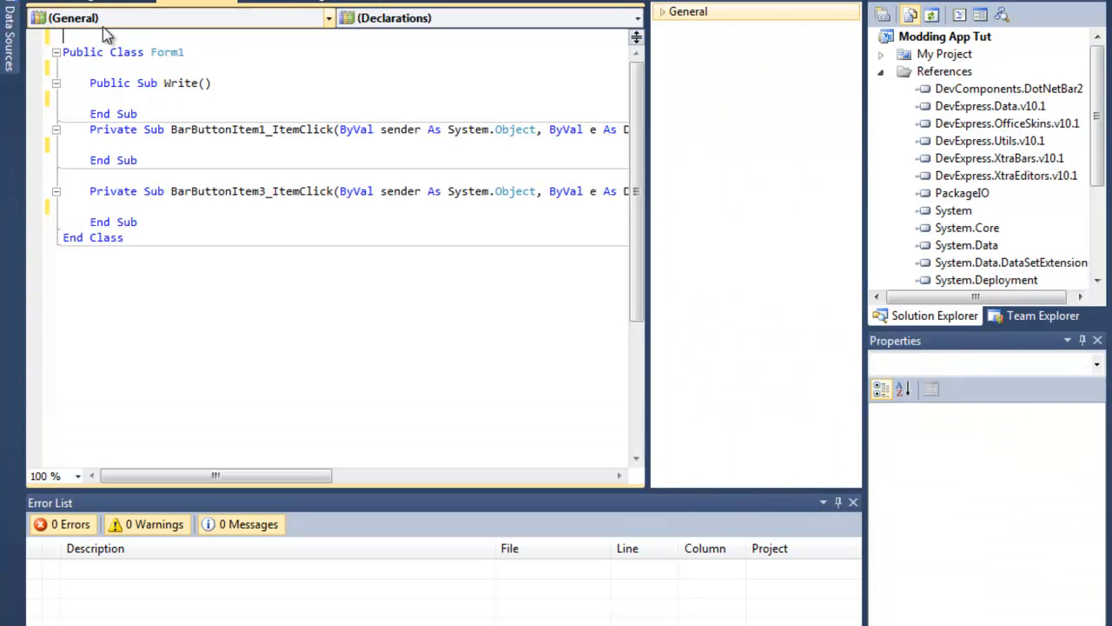
- Add 'Imports PackageIO' at the top of Form1's code file
{"action": "type", "text": "Import"}
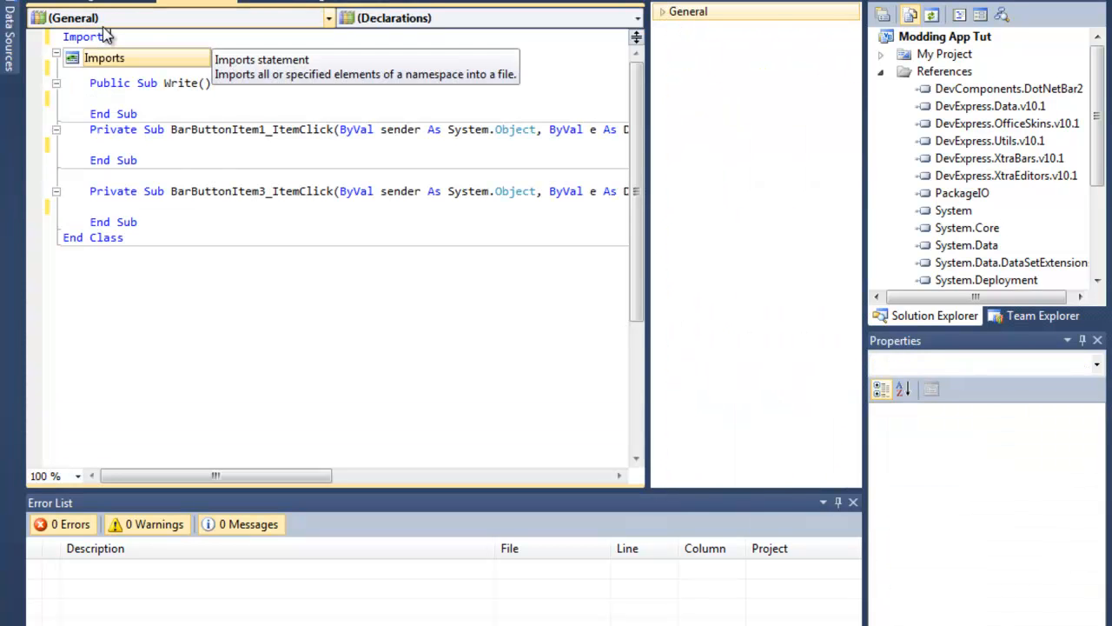
{"action": "type", "text": "PackageIo"}
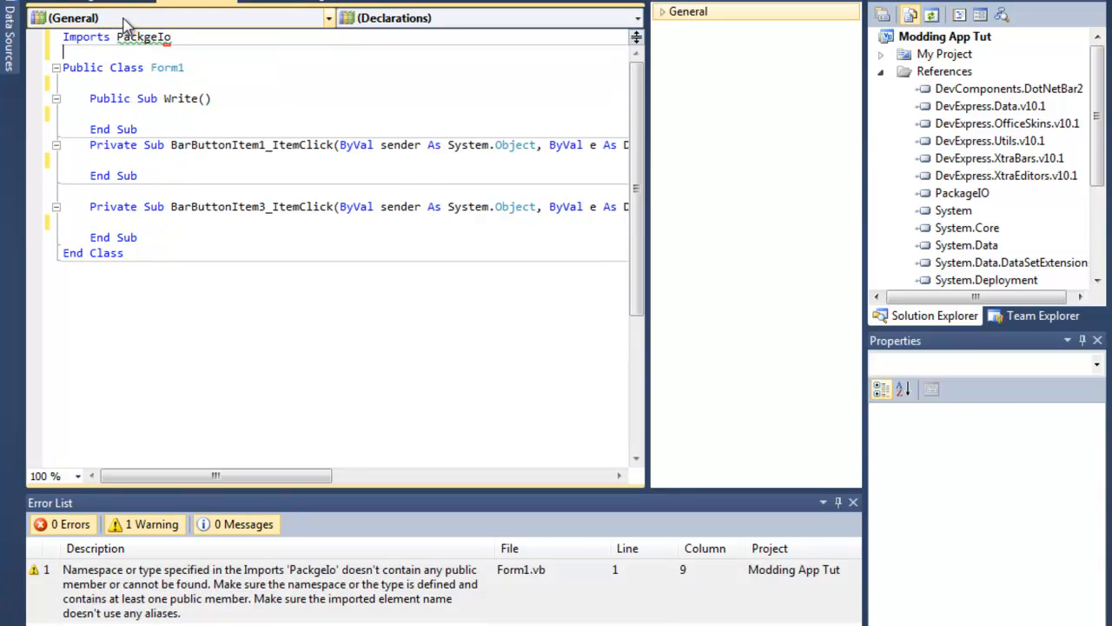
{"action": "left_click", "coordinate": [174, 54]}
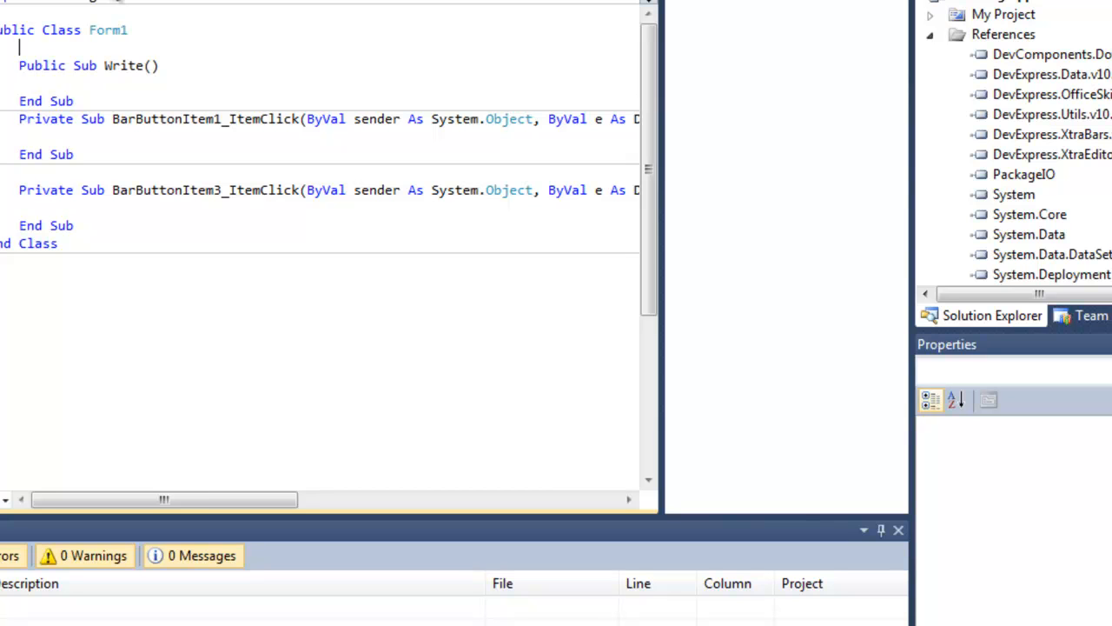
- Declare 'Dim OFD As New OpenFileDialog' in Form1 and call OFD.ShowDialog() in the Open handler
{"action": "type", "text": "Dim OFD"}
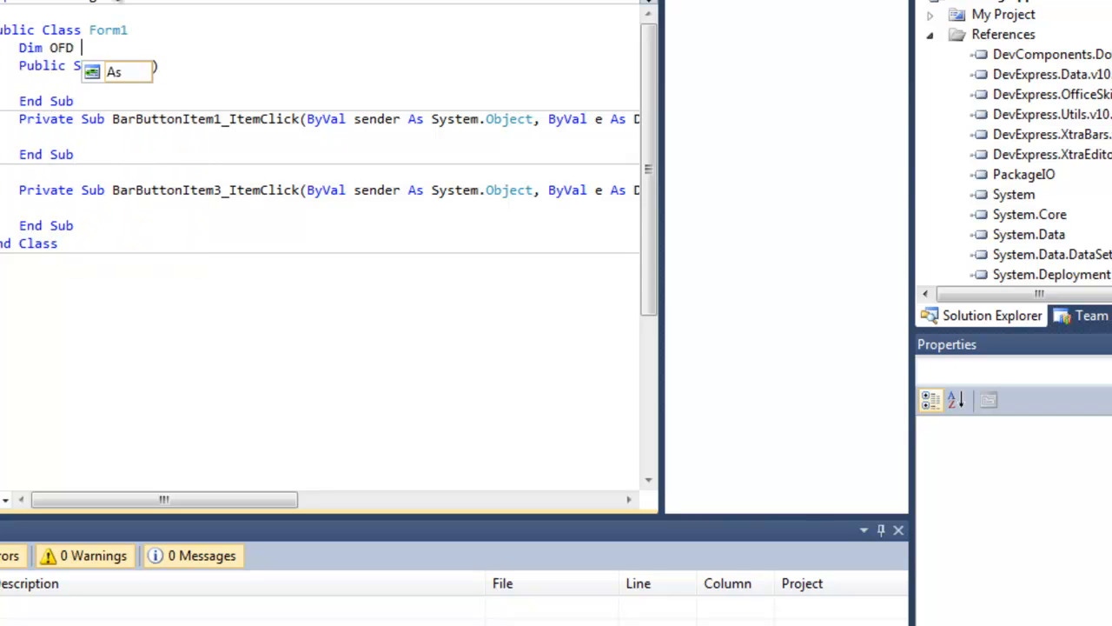
{"action": "type", "text": "As New openfial"}
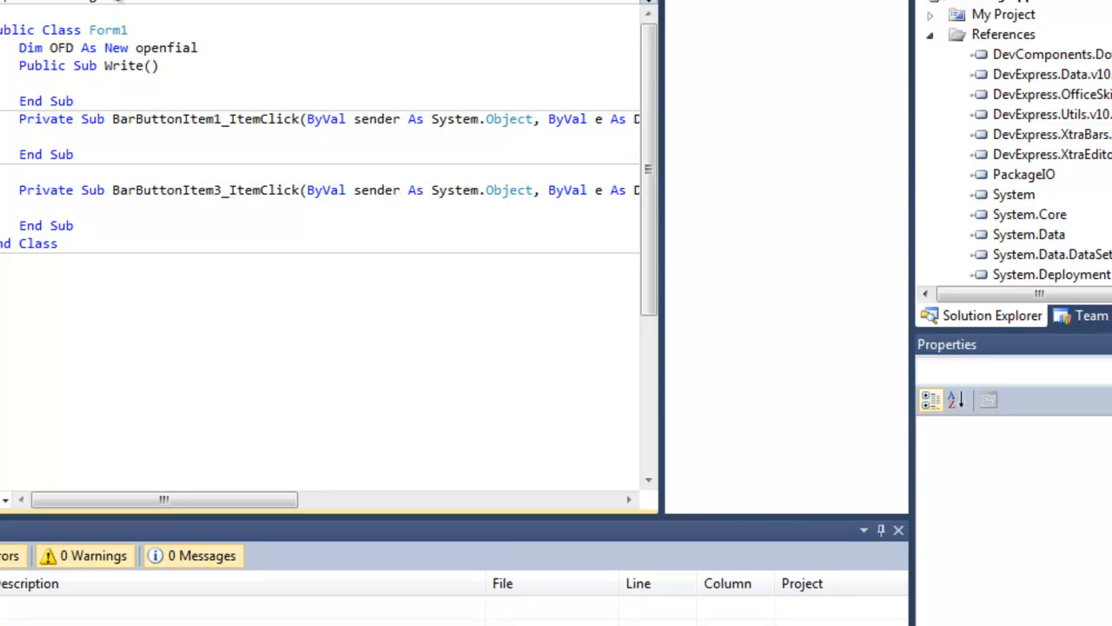
{"action": "type", "text": "OpenFileDialog"}
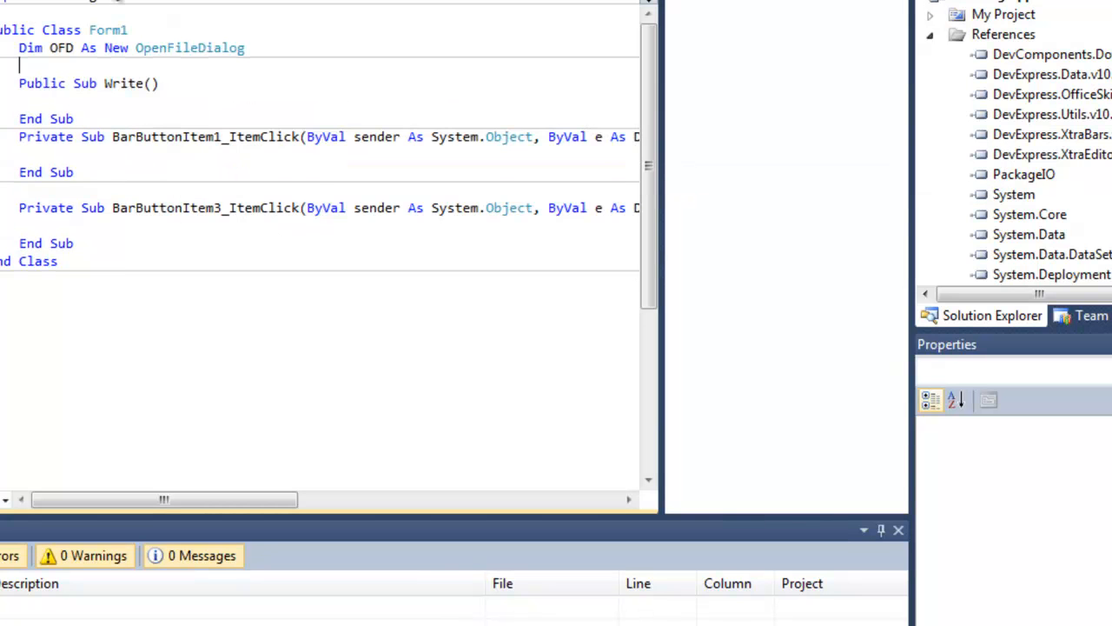
{"action": "key", "text": "Backspace"}
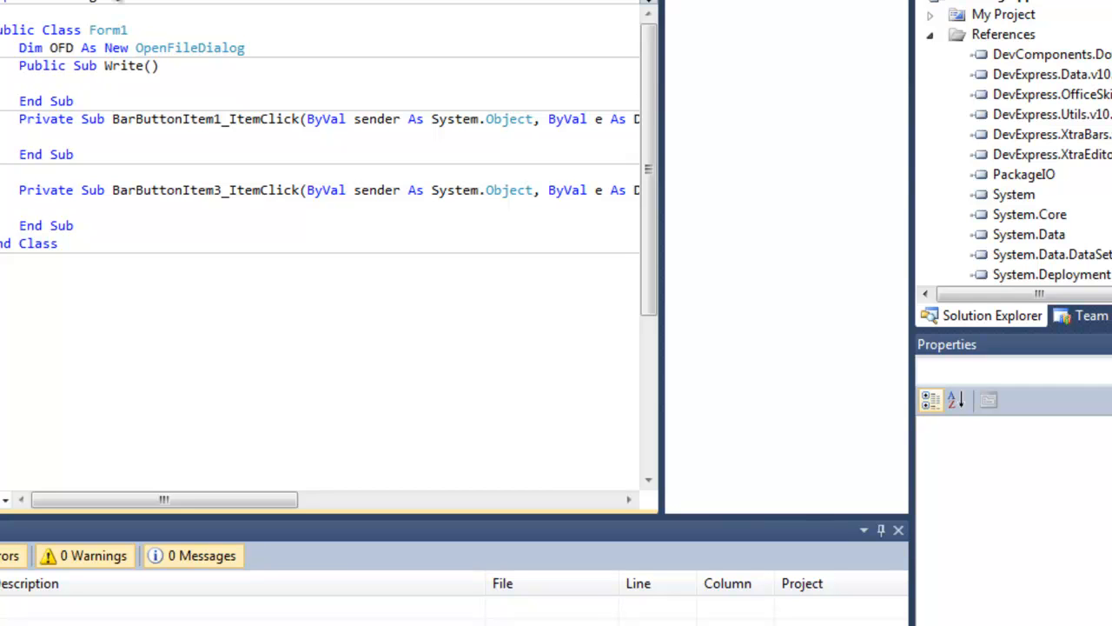
{"action": "type", "text": "OFD.showDialog("}
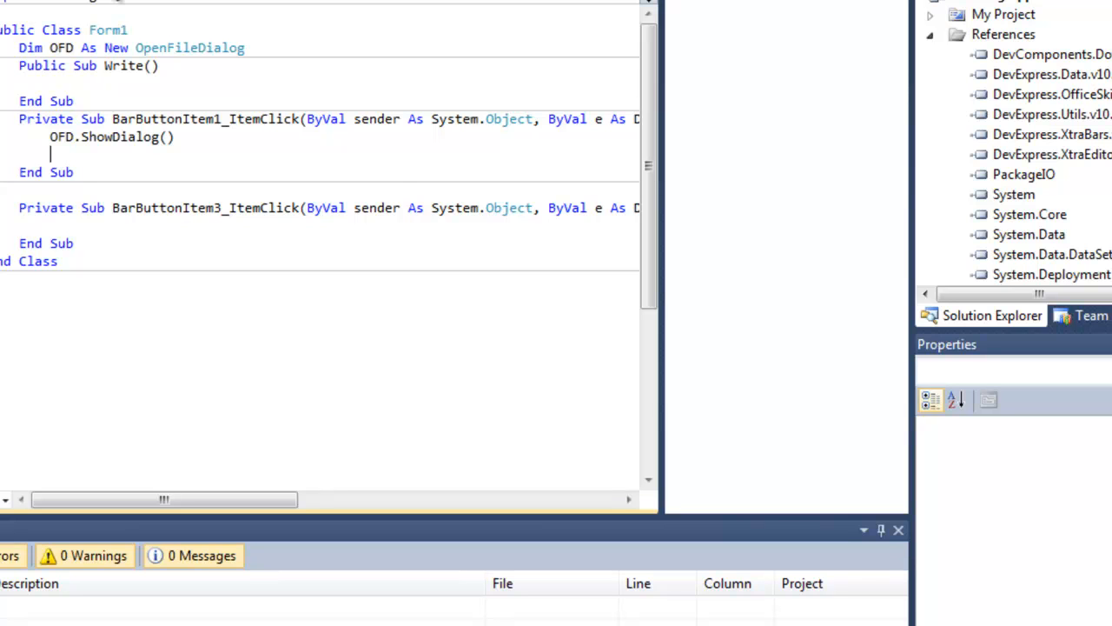
- Create a big-endian PackageIO.Reader on OFD.FileName in the Open handler
{"action": "type", "text": "Dim Reader"}
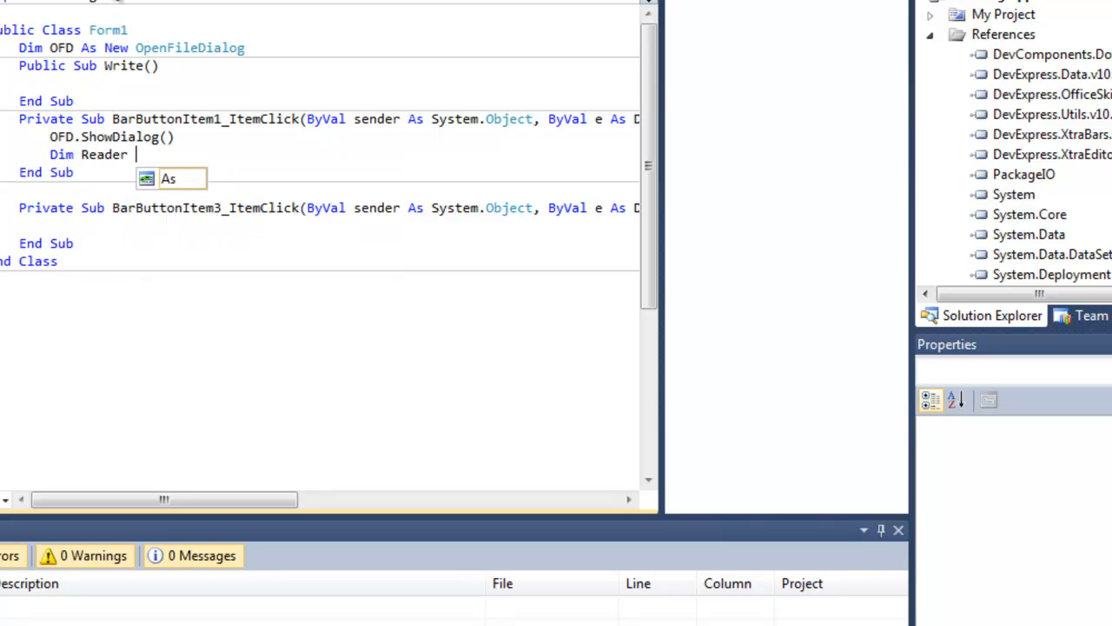
{"action": "type", "text": "As New packagei"}
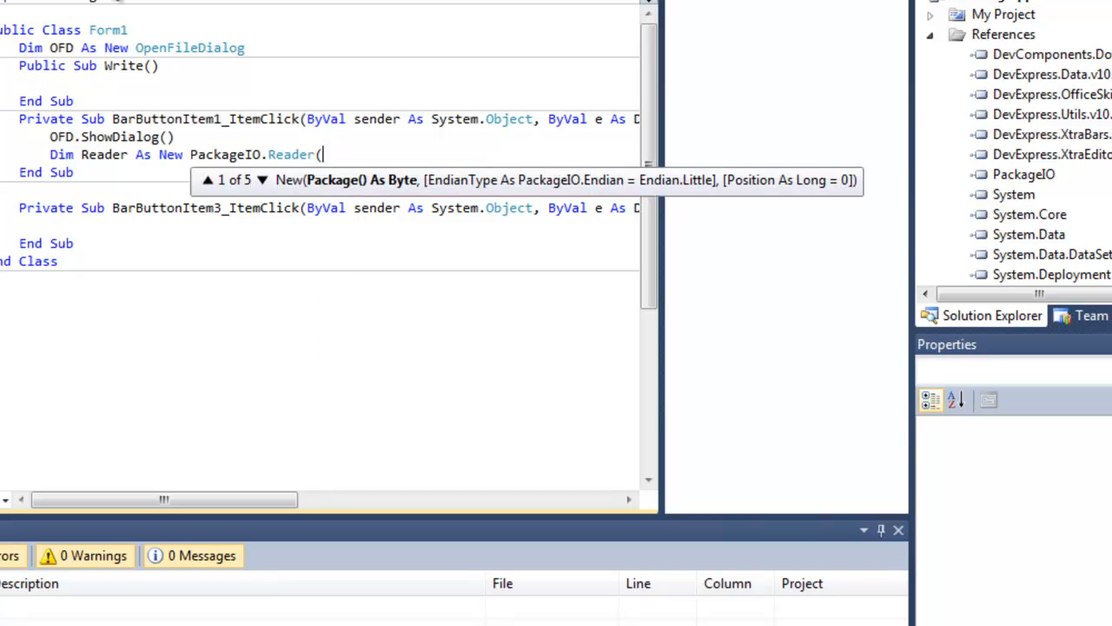
{"action": "type", "text": "OFD.fileName, Endian.Big)"}
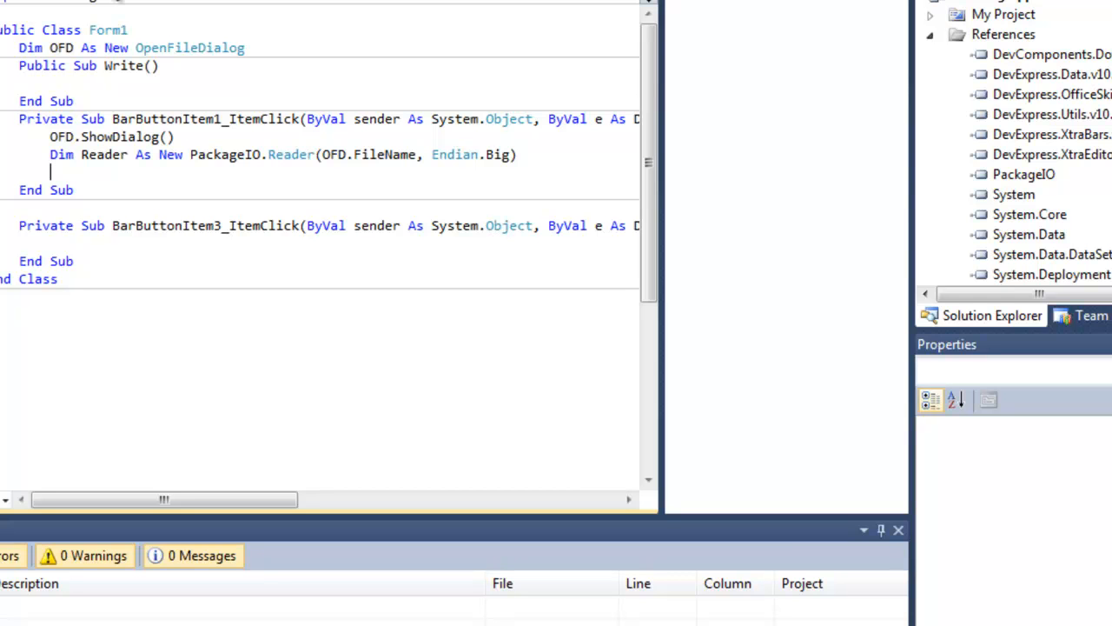
- Set Reader.Position to offset &H19A90
{"action": "type", "text": "reader.Position"}
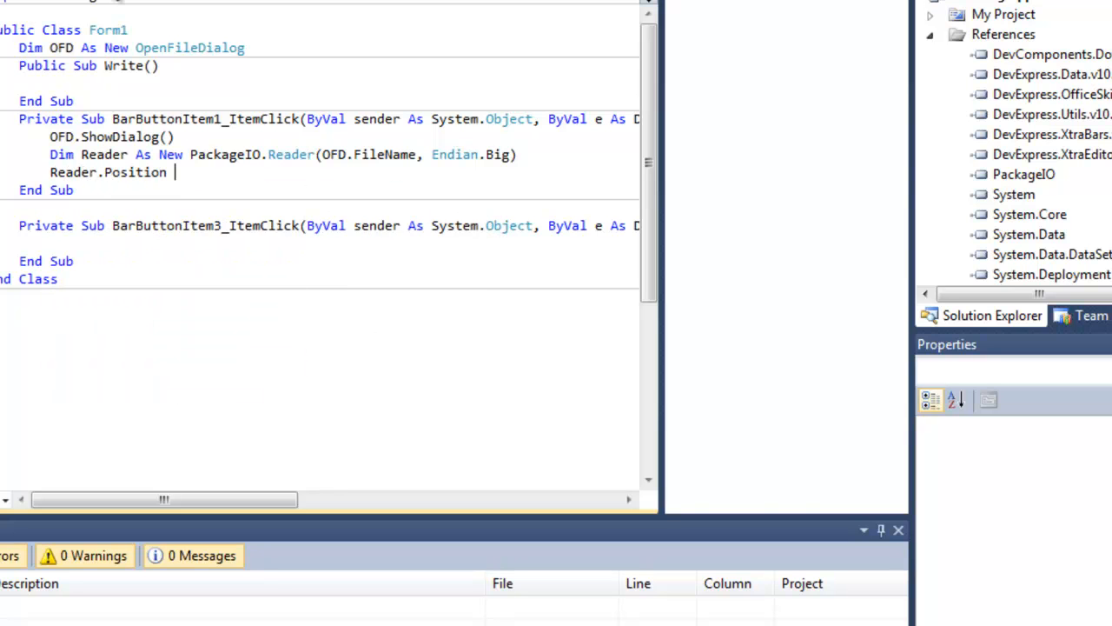
{"action": "type", "text": "="}
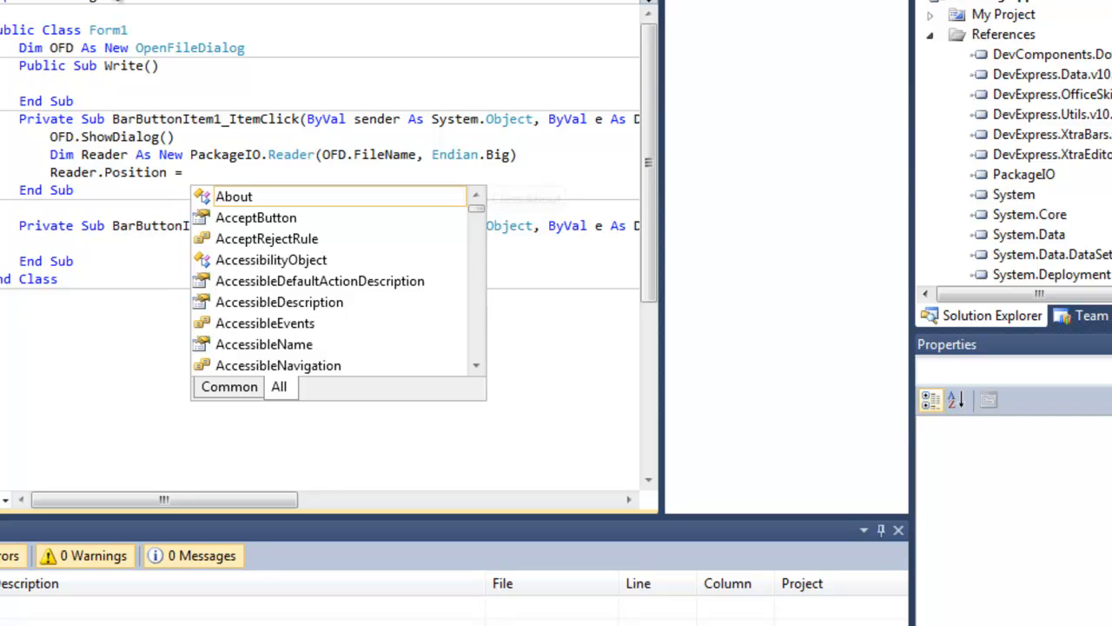
{"action": "type", "text": "&H"}
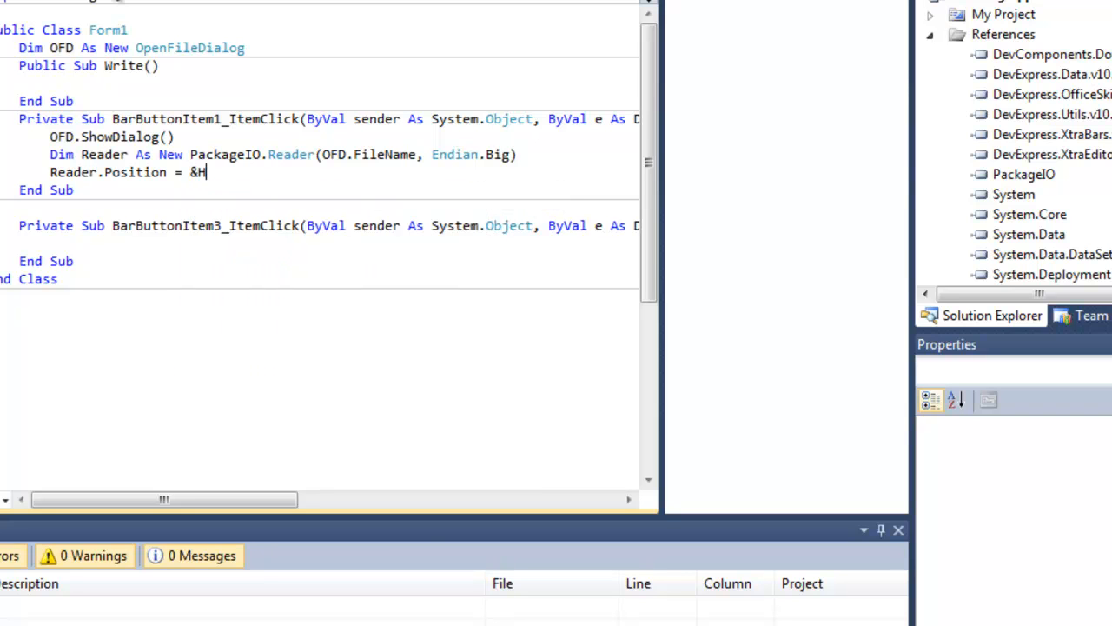
{"action": "type", "text": "19a9"}
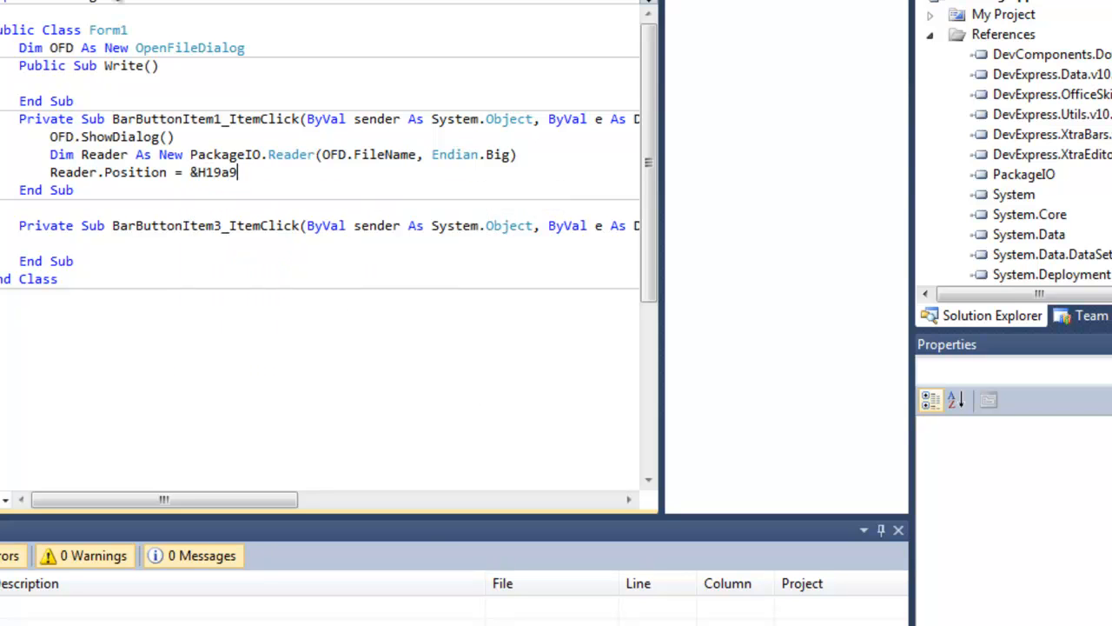
{"action": "type", "text": "0"}
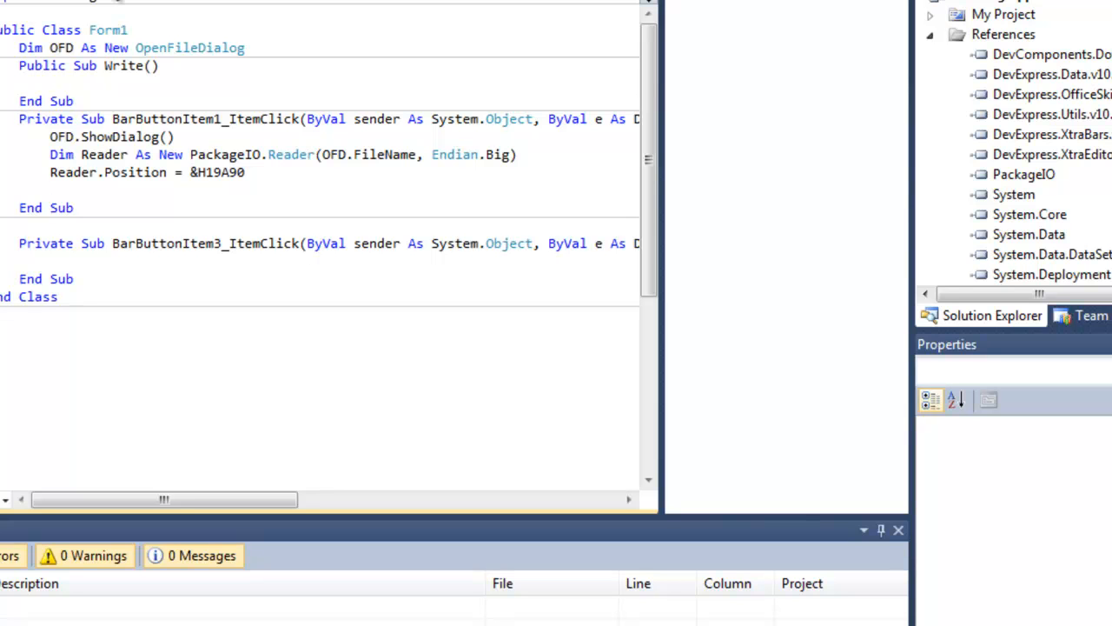
- Set SpinEdit1.Text to Reader.ReadInt32() and then close the reader
{"action": "key", "text": "Return"}
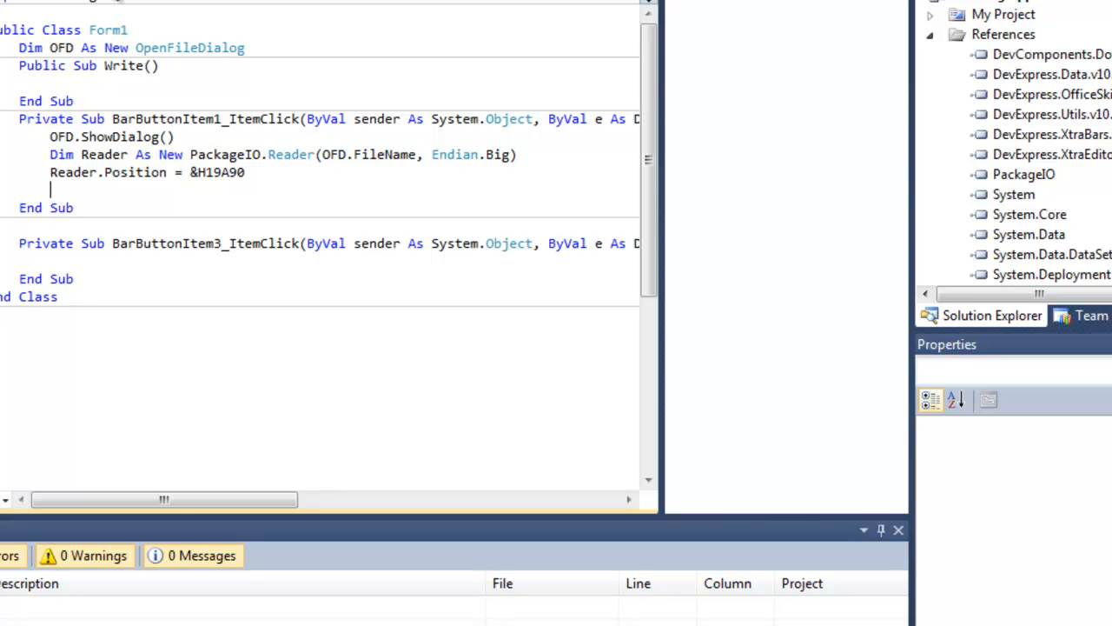
{"action": "type", "text": "spi"}
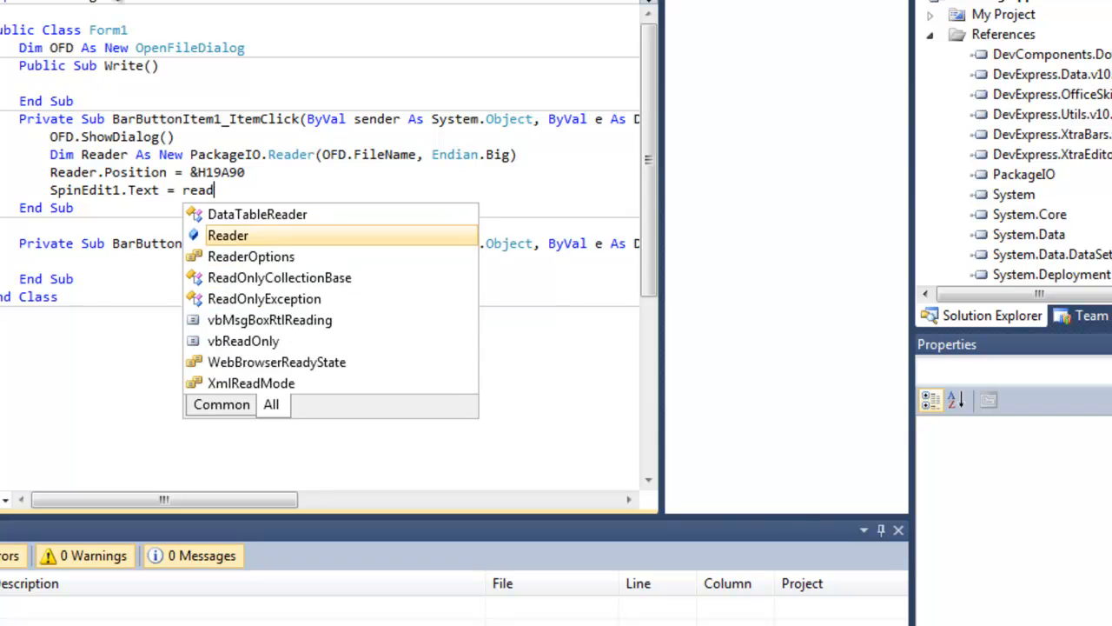
{"action": "type", "text": "Reader.readint32("}
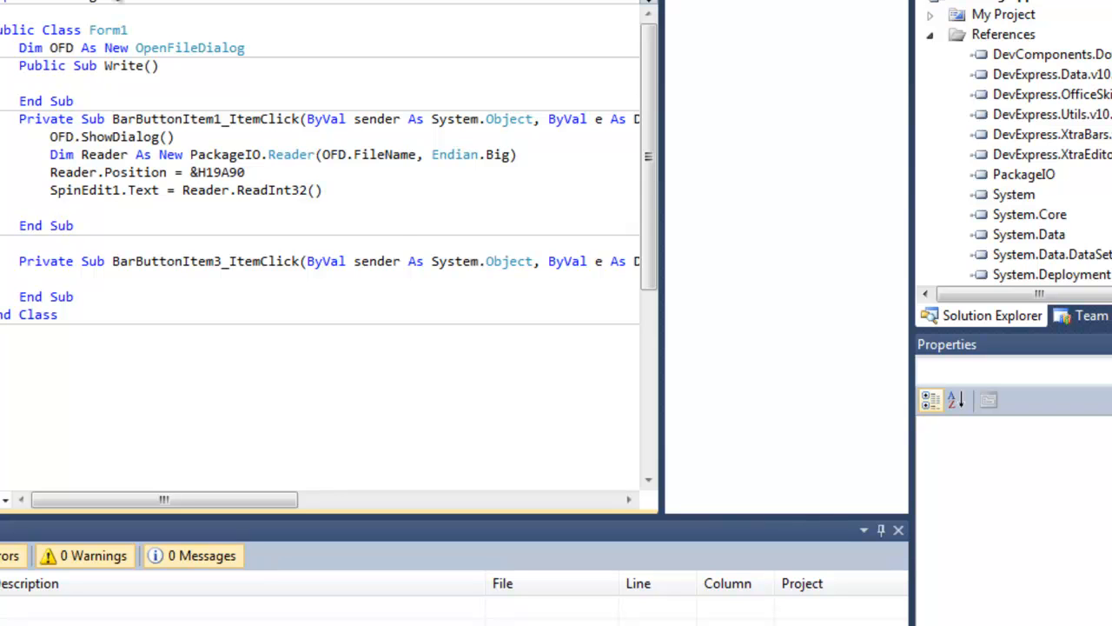
{"action": "type", "text": "Reader.close("}
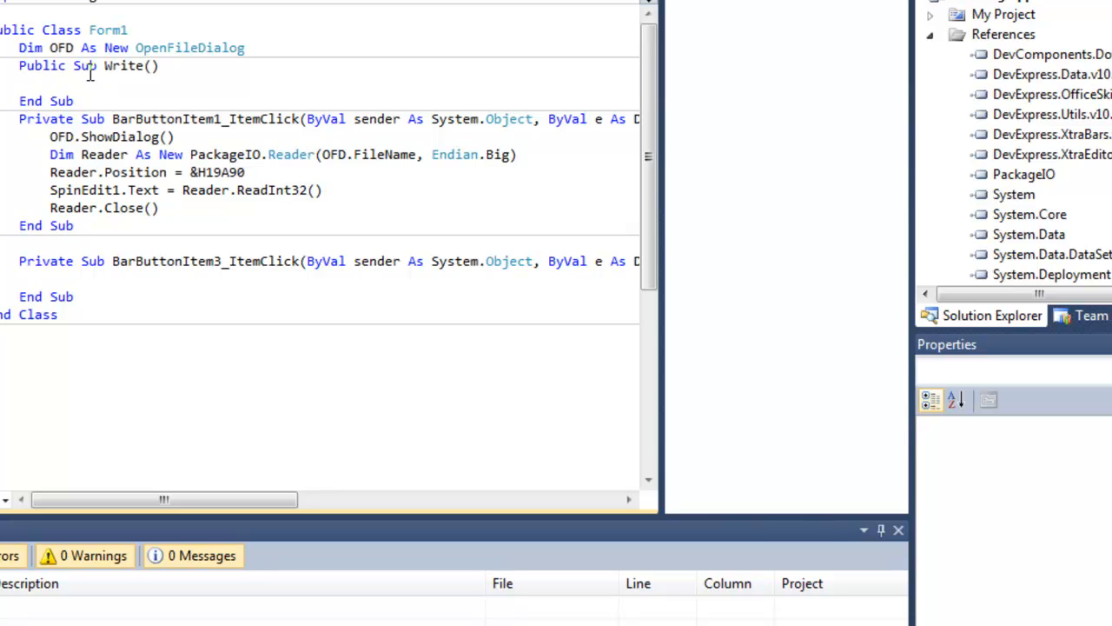
- Declare a big-endian PackageIO.Writer on OFD.FileName in the Write sub
{"action": "type", "text": "Dim write As"}
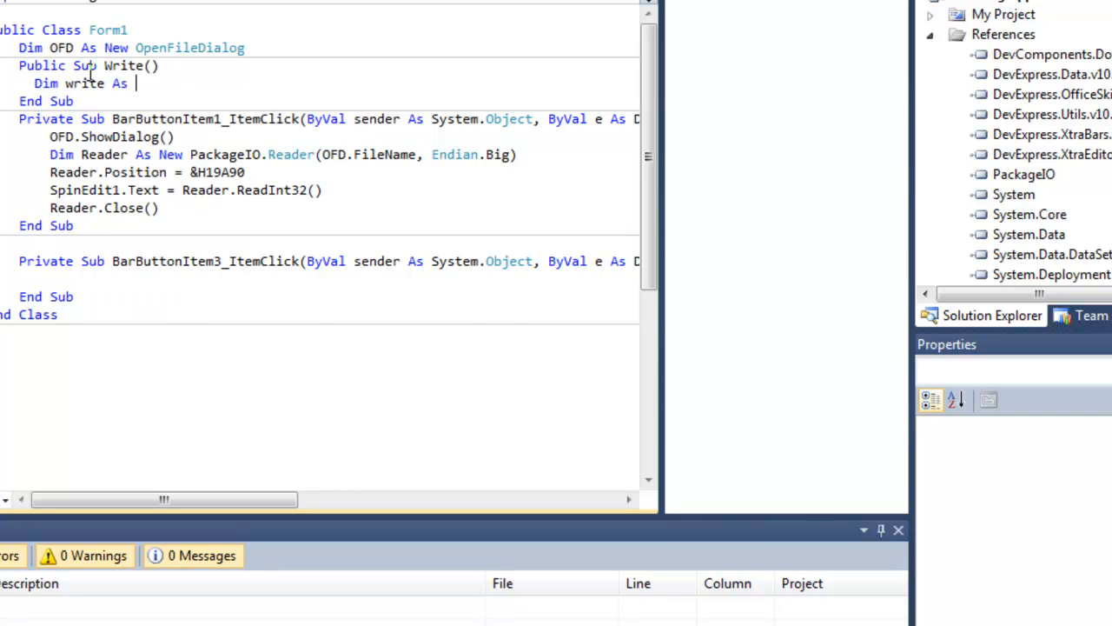
{"action": "type", "text": "New PackageIO."}
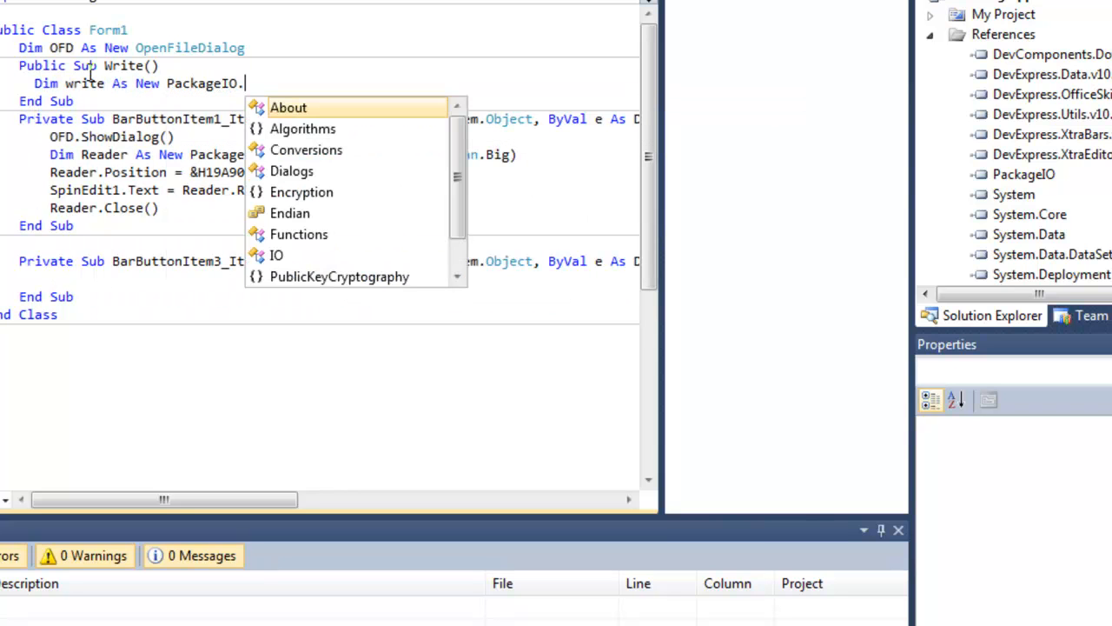
{"action": "type", "text": "writer(OFD.filena"}
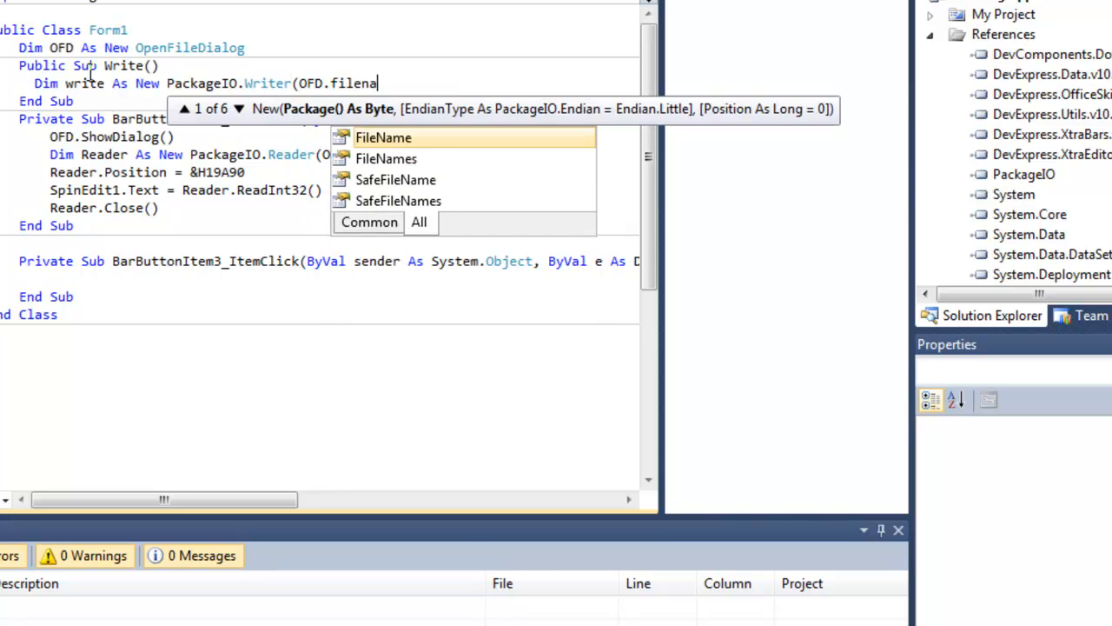
{"action": "type", "text": "e,"}
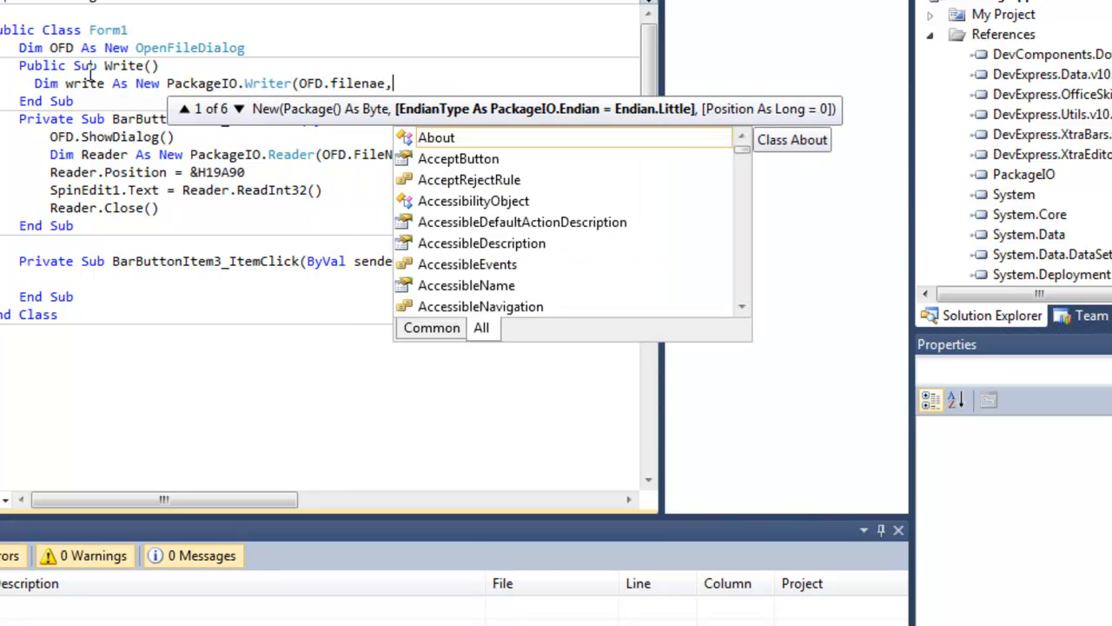
{"action": "type", "text": "endina"}
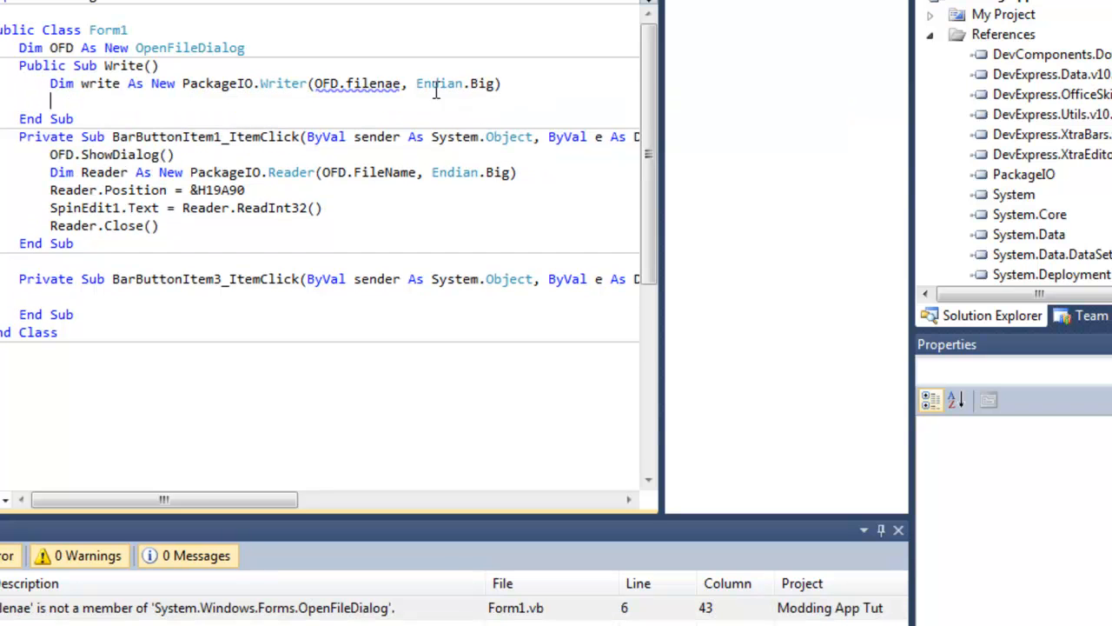
{"action": "mouse_move", "coordinate": [438, 84]}
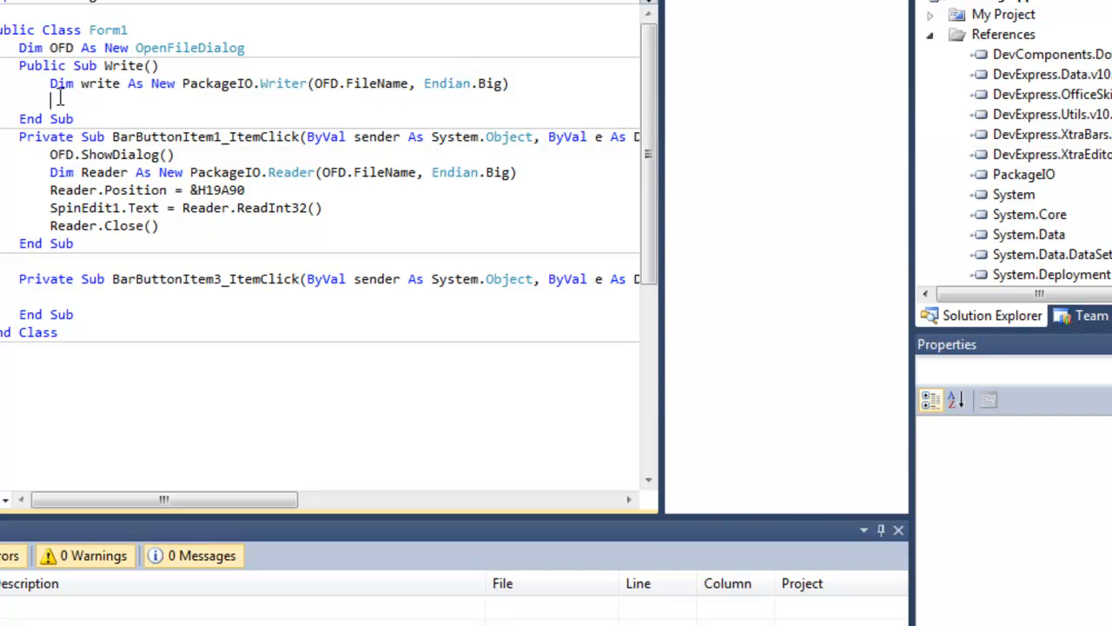
- Set Writer.Position to &H19A90 in the Write sub
{"action": "type", "text": "Writer."}
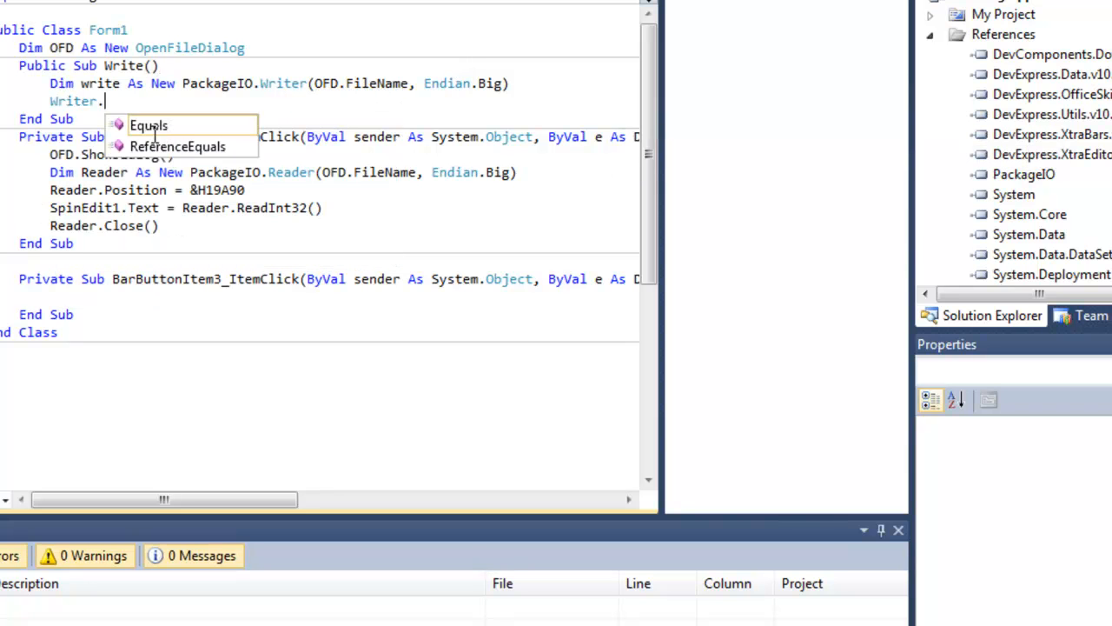
{"action": "type", "text": "position = &H"}
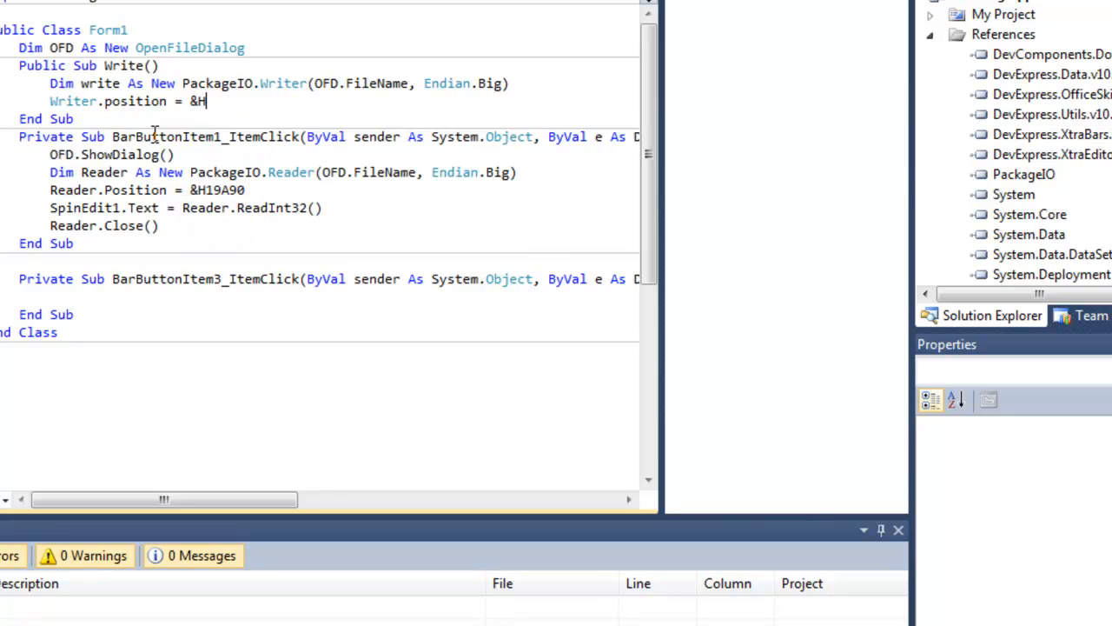
{"action": "type", "text": "19a90"}
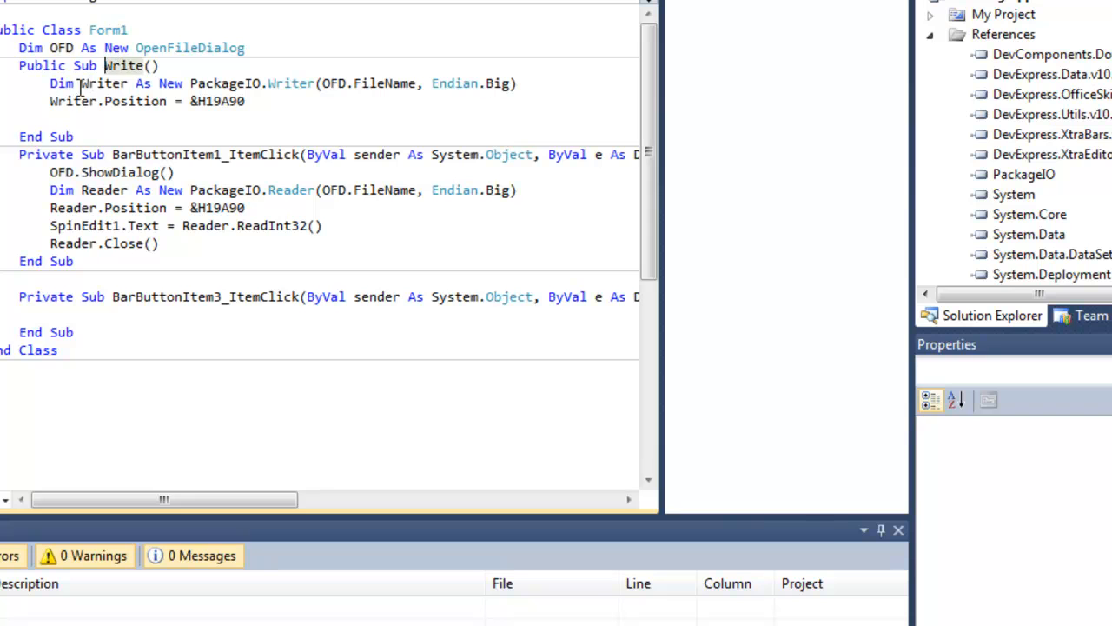
{"action": "mouse_move", "coordinate": [87, 101]}
{"action": "type", "text": "Writer.WriteInt32("}
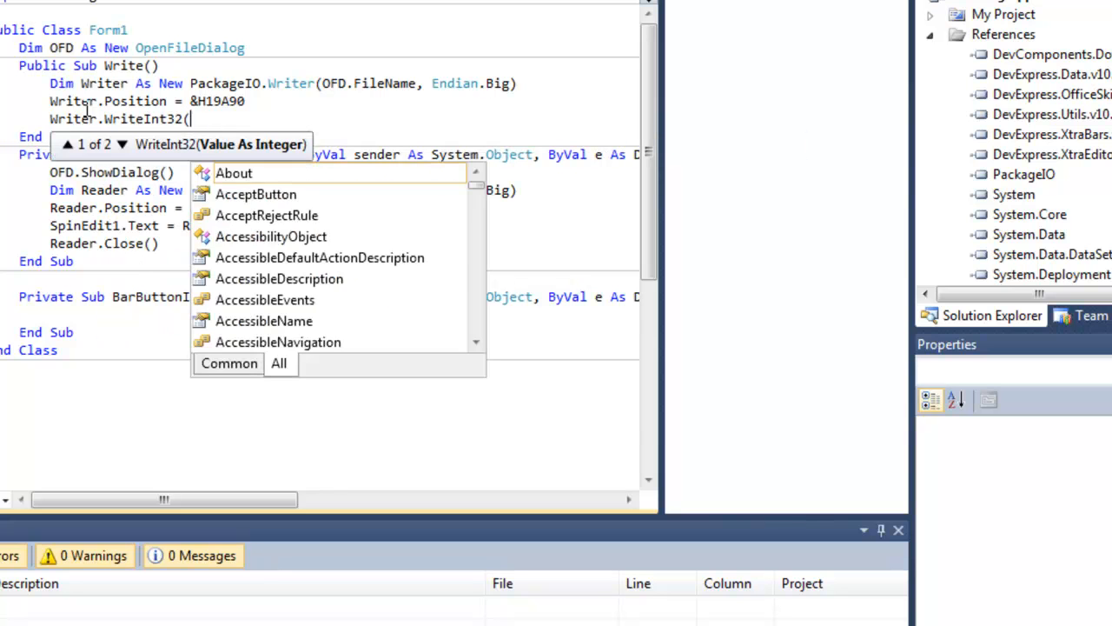
- Write SpinEdit2.Text with Writer.WriteInt32 and close the writer
{"action": "type", "text": "spinedit"}
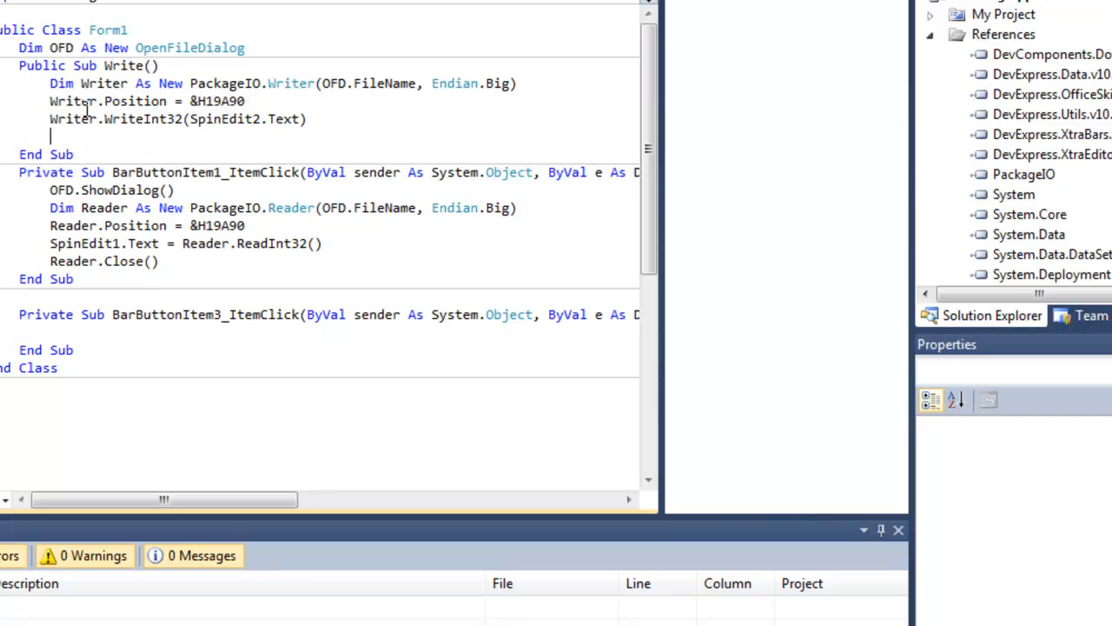
{"action": "type", "text": "wri"}
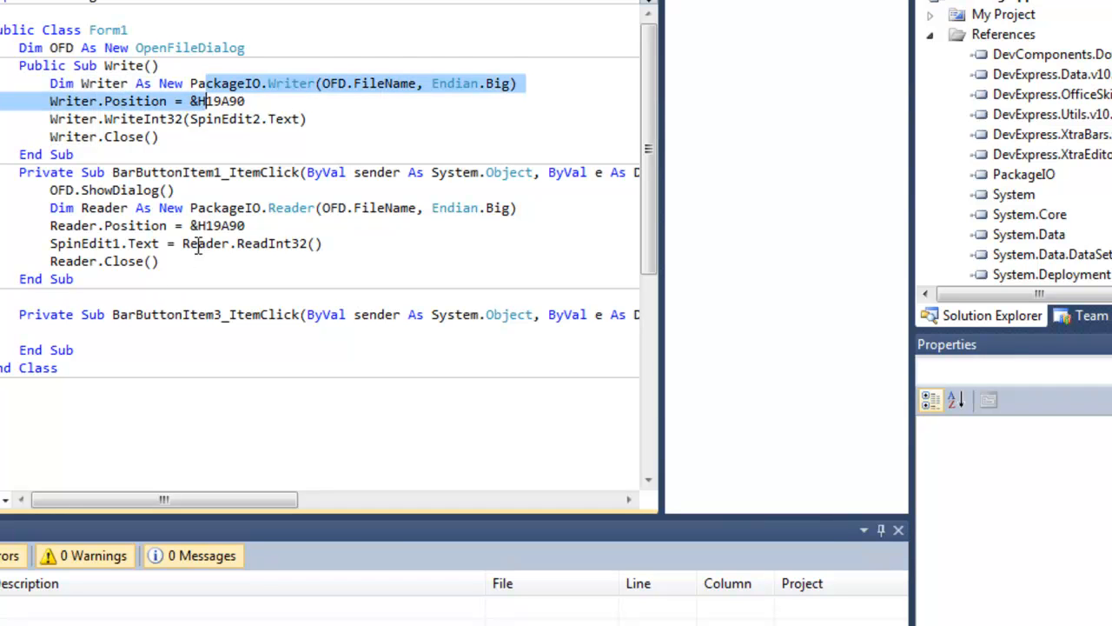
{"action": "left_click", "coordinate": [160, 136]}
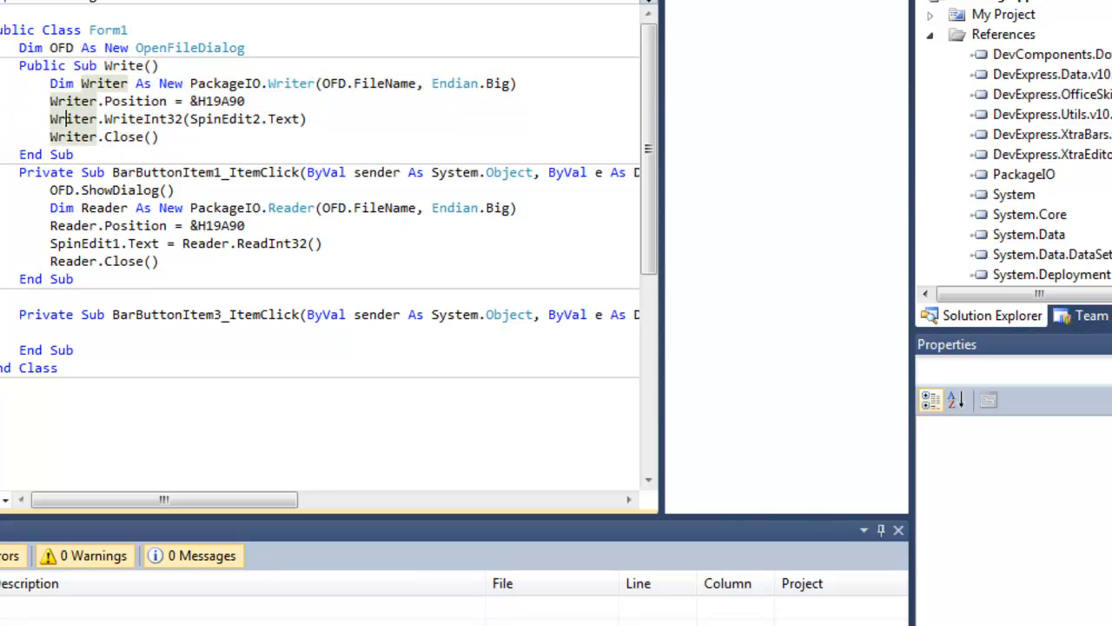
{"action": "scroll", "scroll_direction": "down", "scroll_amount": 3}
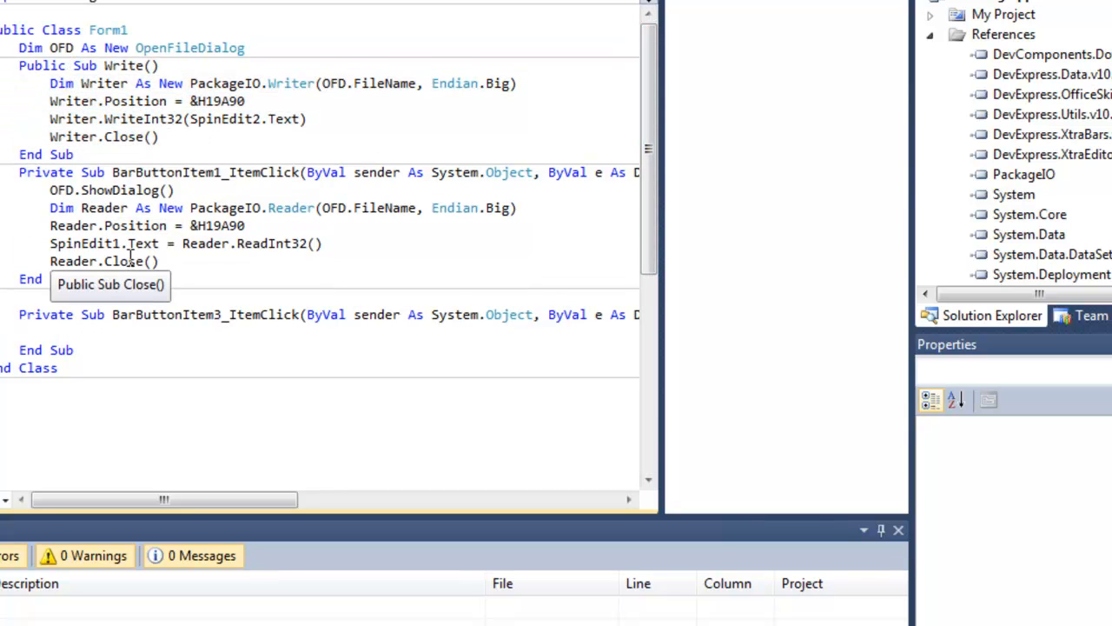
- Call Write() from the Save handler and run the project
{"action": "type", "text": "write"}
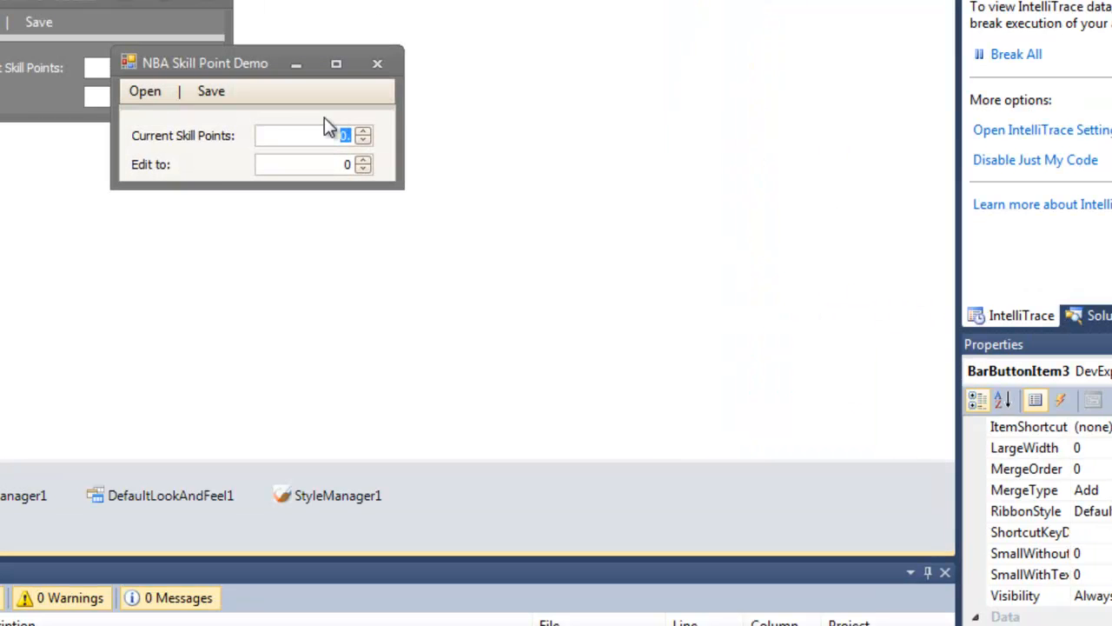
- Load the save file so Current Skill Points shows 5
{"action": "left_click", "coordinate": [146, 90]}
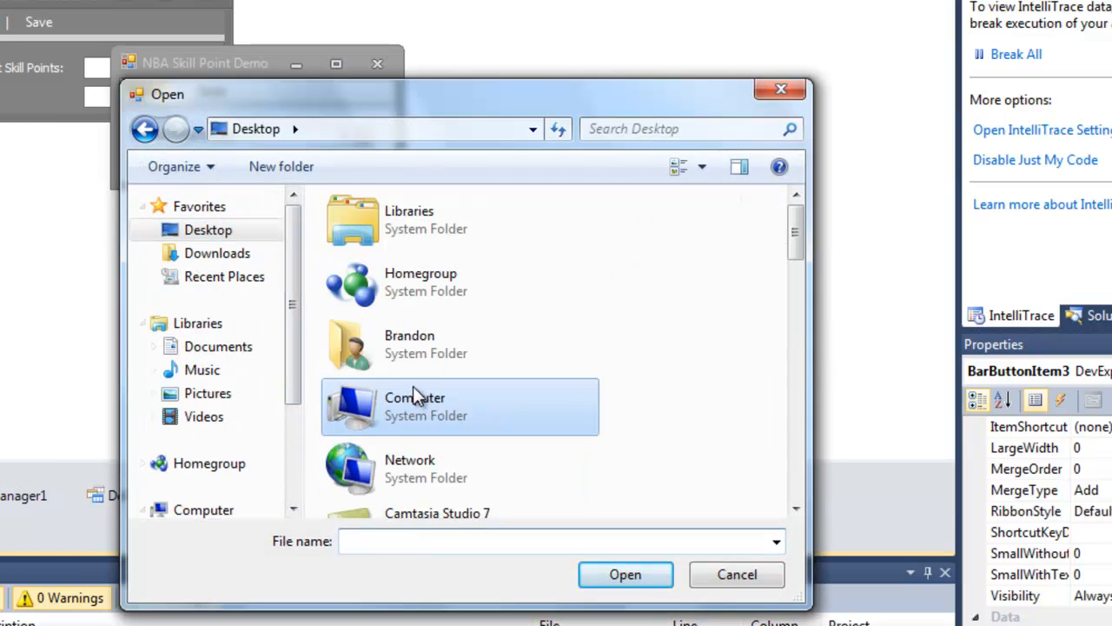
{"action": "left_click", "coordinate": [737, 574]}
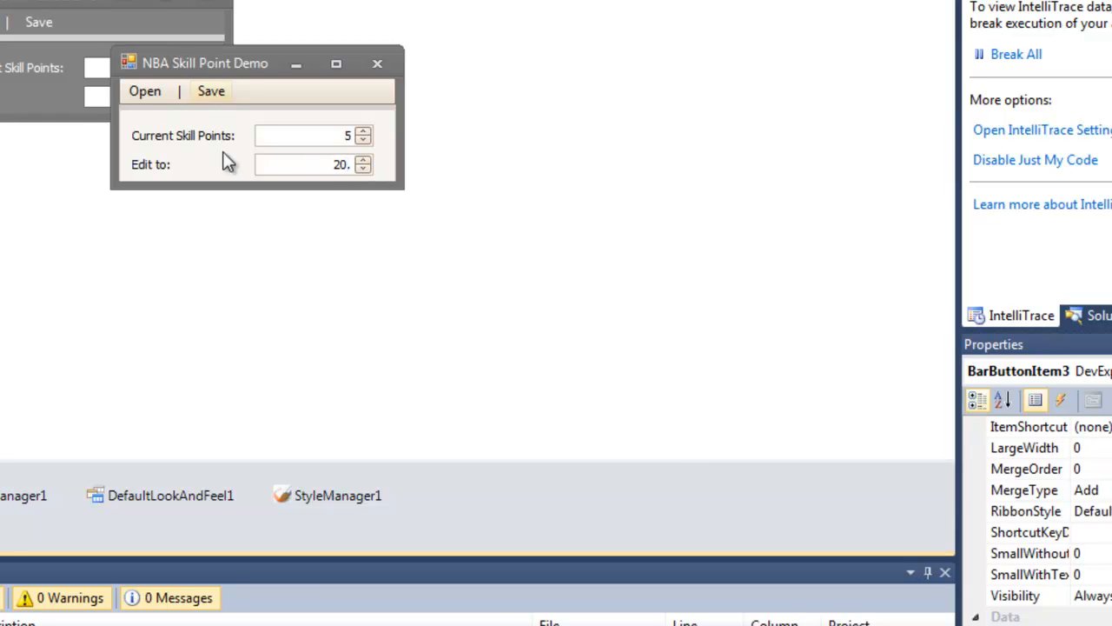
- Save 20 skill points into the file, then enter 99,999 as the new Edit to value
{"action": "left_click", "coordinate": [144, 90]}
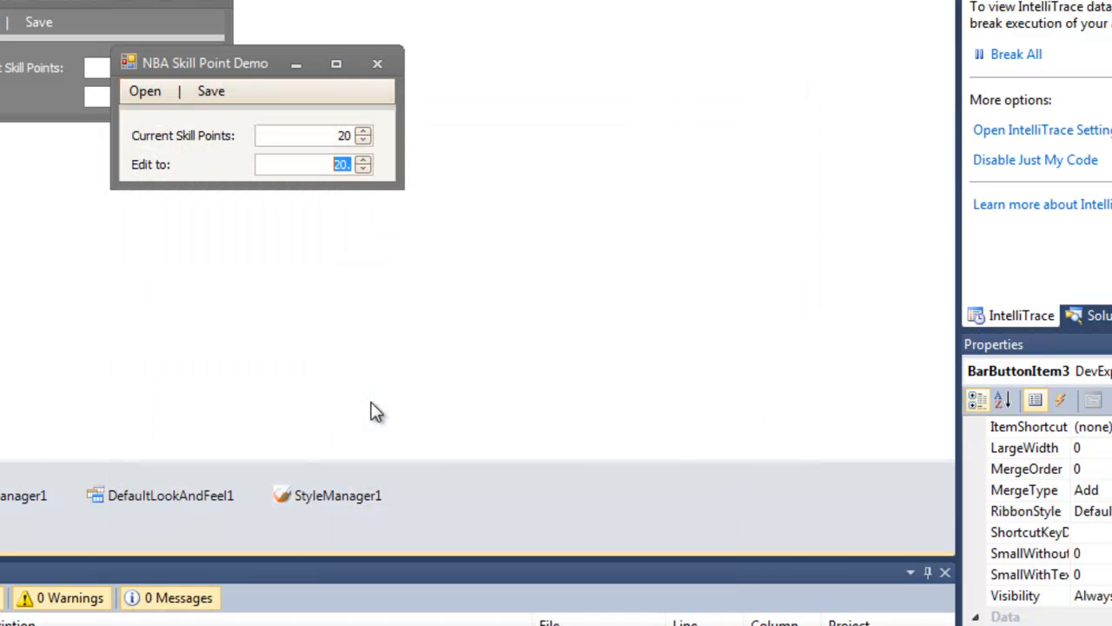
{"action": "mouse_move", "coordinate": [397, 165]}
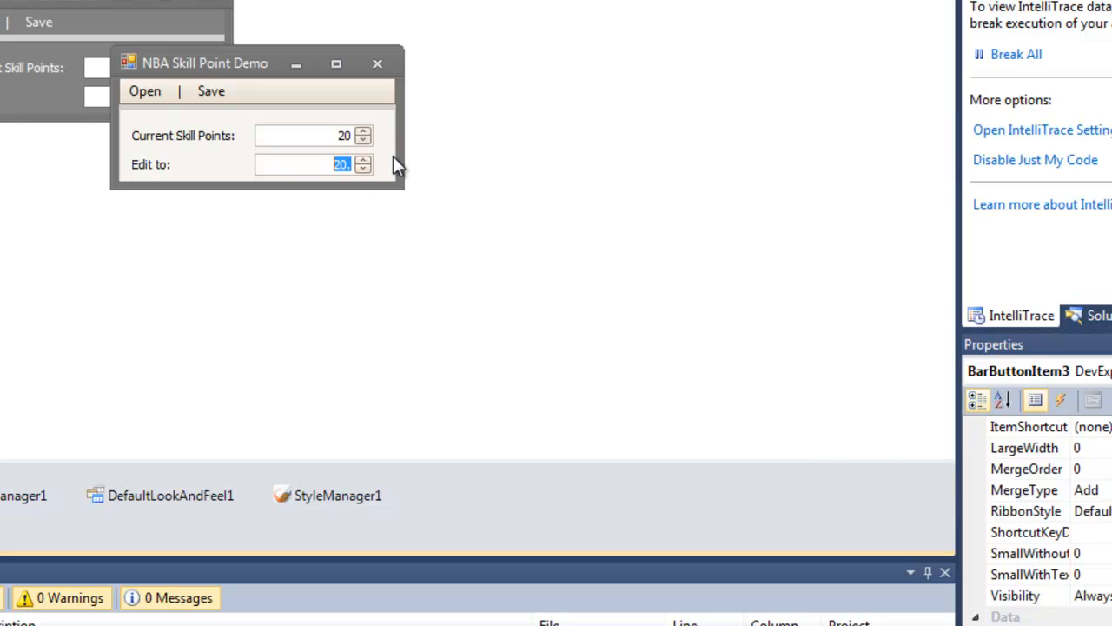
{"action": "type", "text": "99,999."}
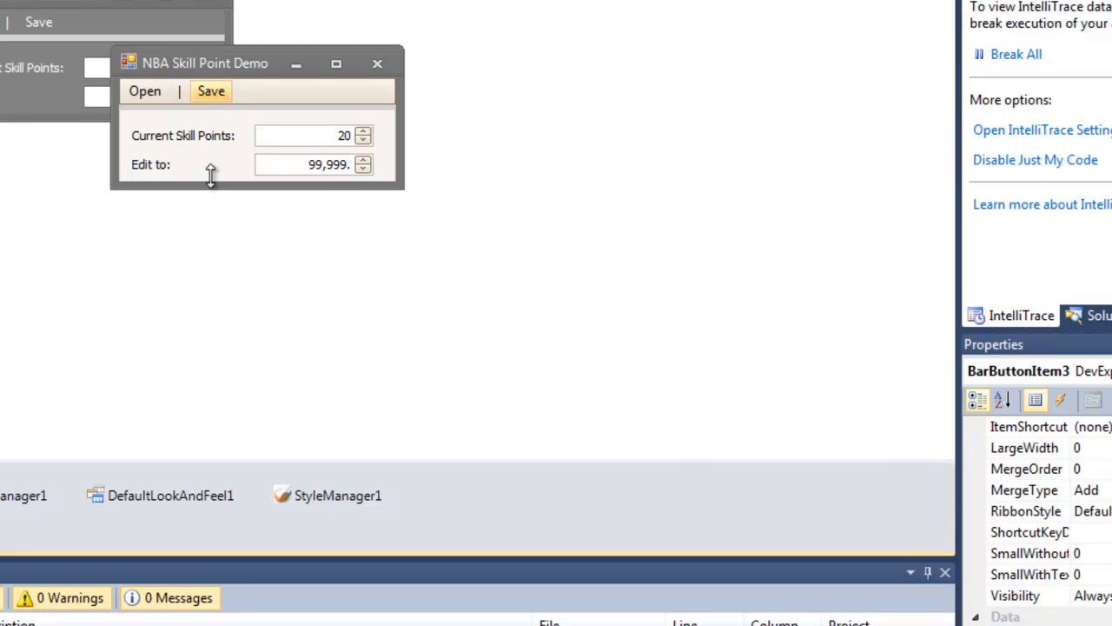
{"action": "mouse_move", "coordinate": [365, 139]}
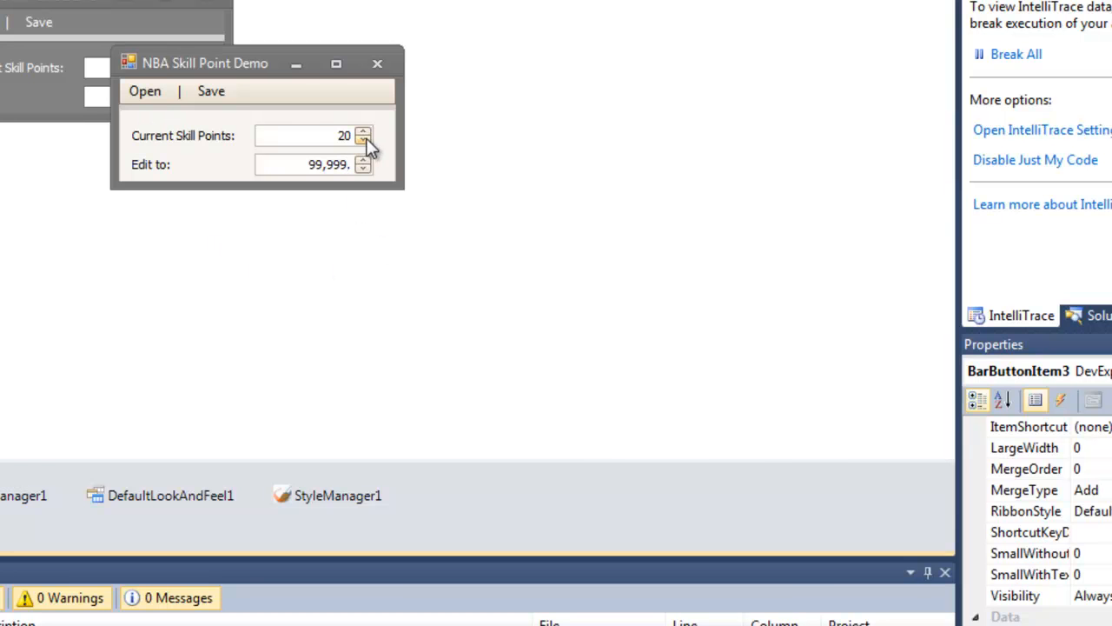
- Reload the save file in the demo, now showing 99999 current skill points
{"action": "left_click", "coordinate": [146, 90]}
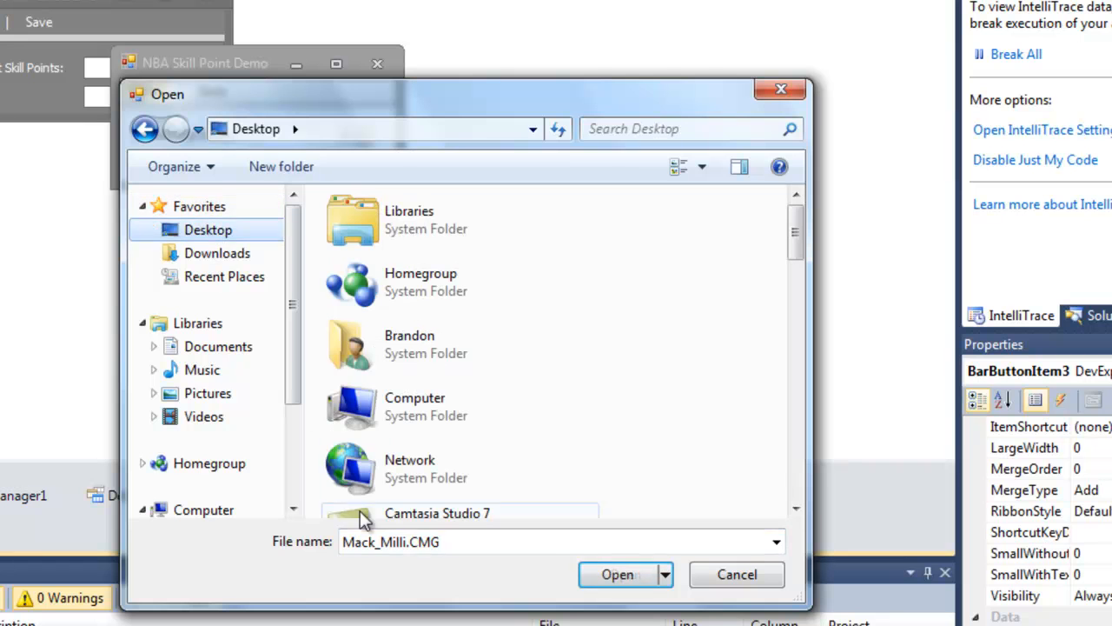
{"action": "left_click", "coordinate": [617, 574]}
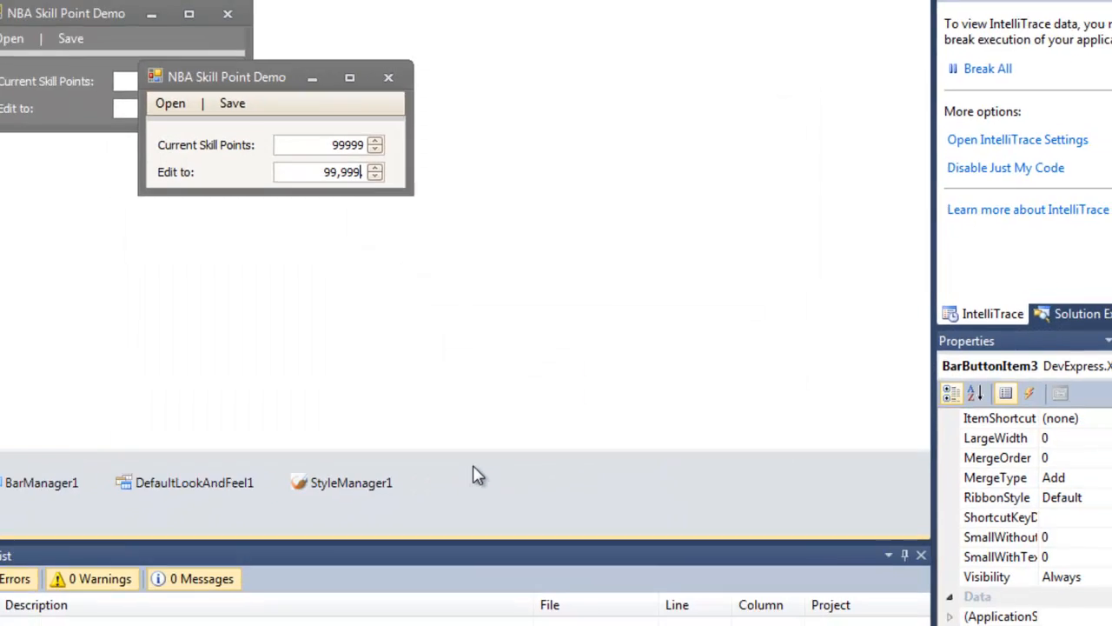